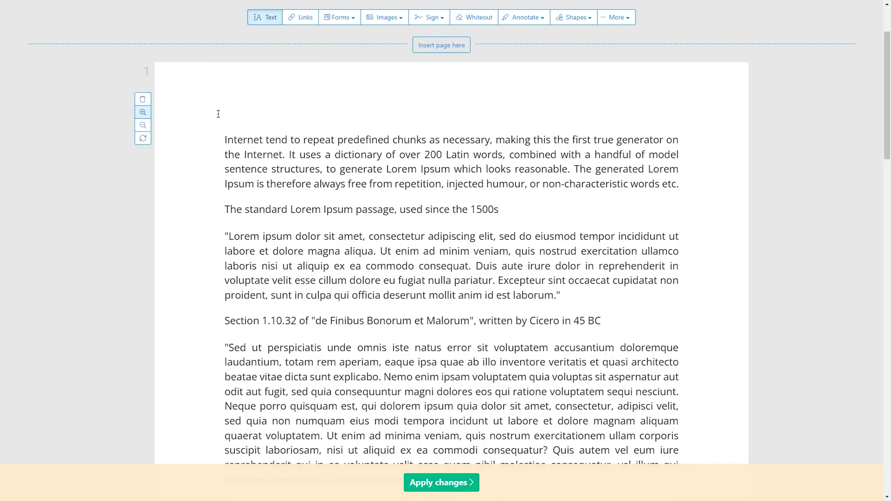
Step: Leave Sejda and land on PDF Candy's online PDF editor page
{"action": "left_click", "coordinate": [440, 483]}
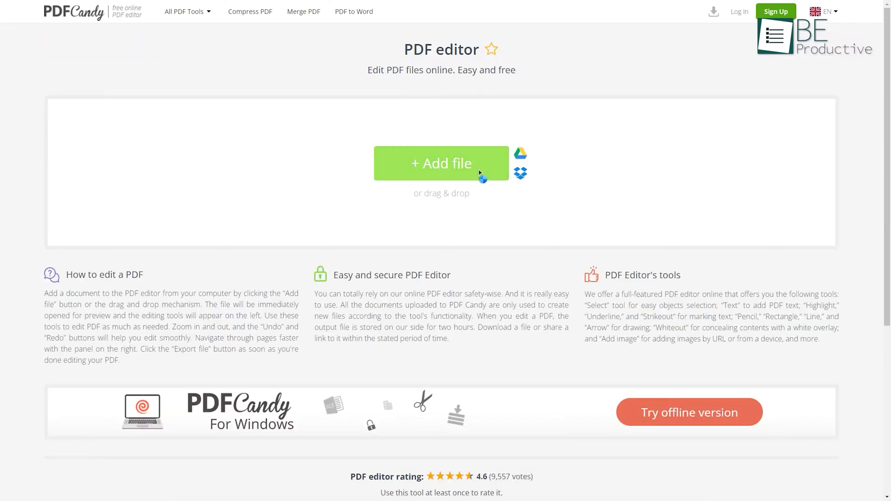
Step: Upload the Be Productive PDF into PDF Candy's editor
{"action": "left_click", "coordinate": [441, 164]}
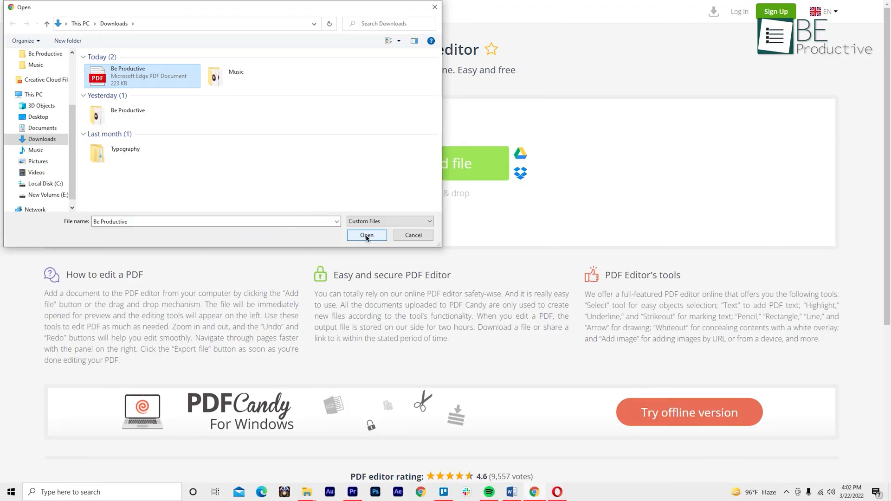
{"action": "left_click", "coordinate": [366, 235]}
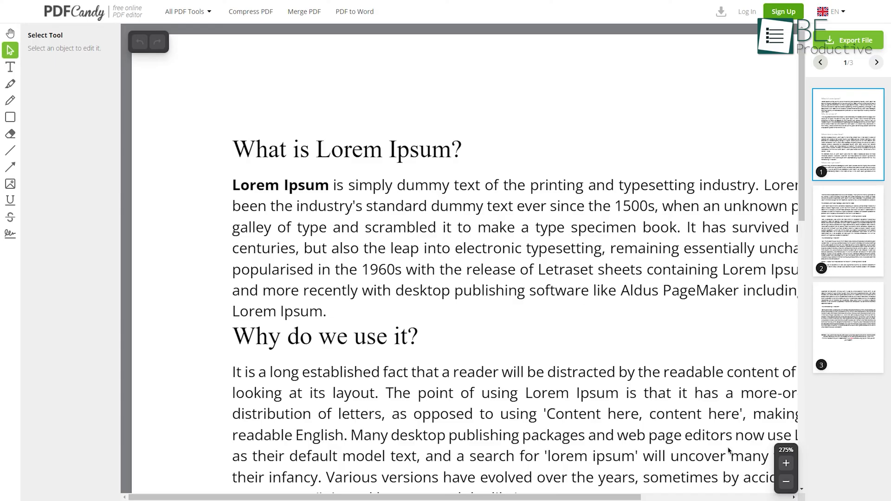
Step: Mark up the page with highlight, underline, signature and straight-line annotations
{"action": "left_click", "coordinate": [9, 85]}
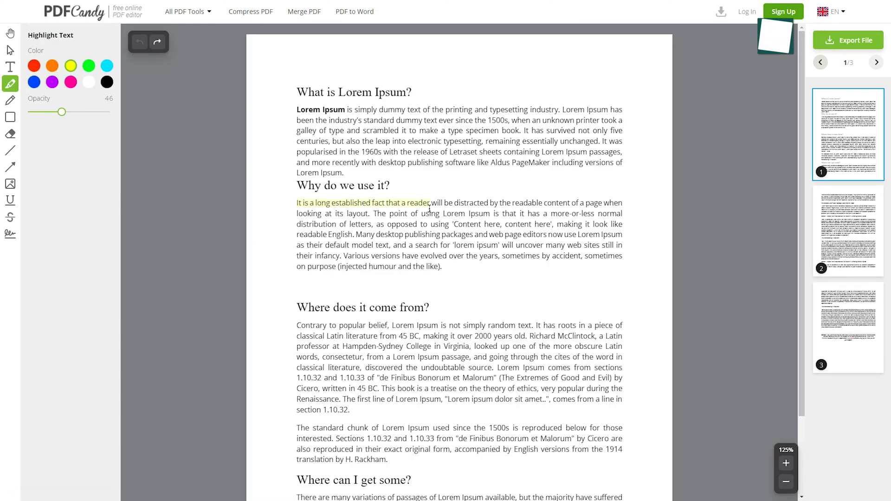
{"action": "left_click", "coordinate": [11, 201]}
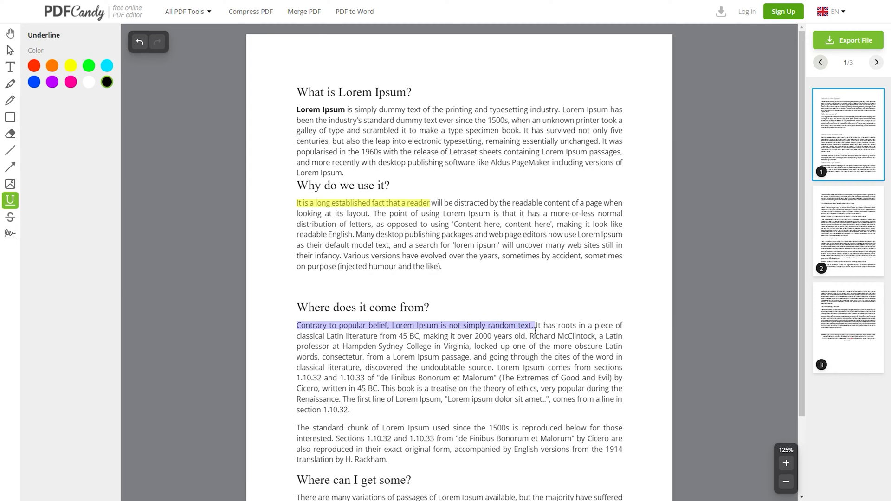
{"action": "left_click", "coordinate": [11, 234]}
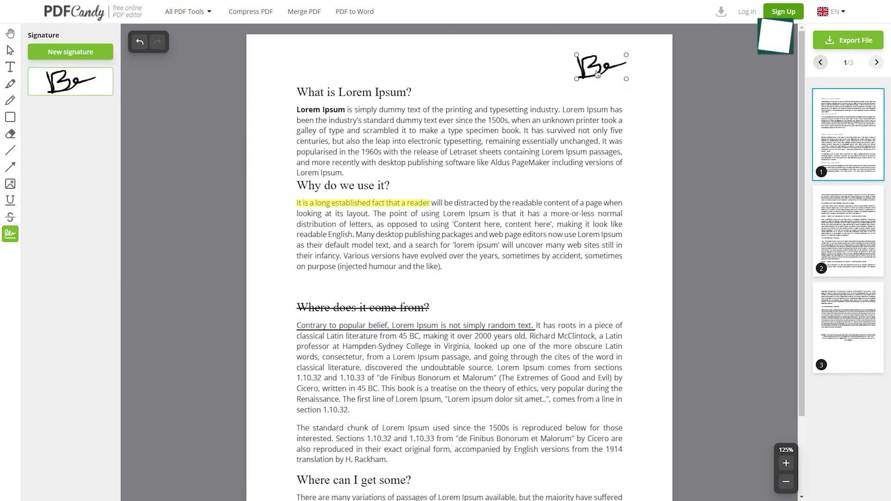
{"action": "left_click", "coordinate": [10, 150]}
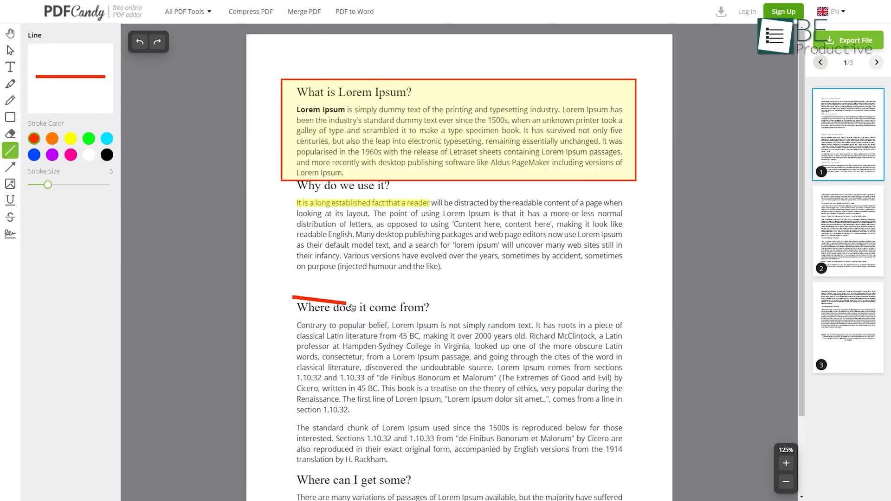
{"action": "left_click", "coordinate": [10, 133]}
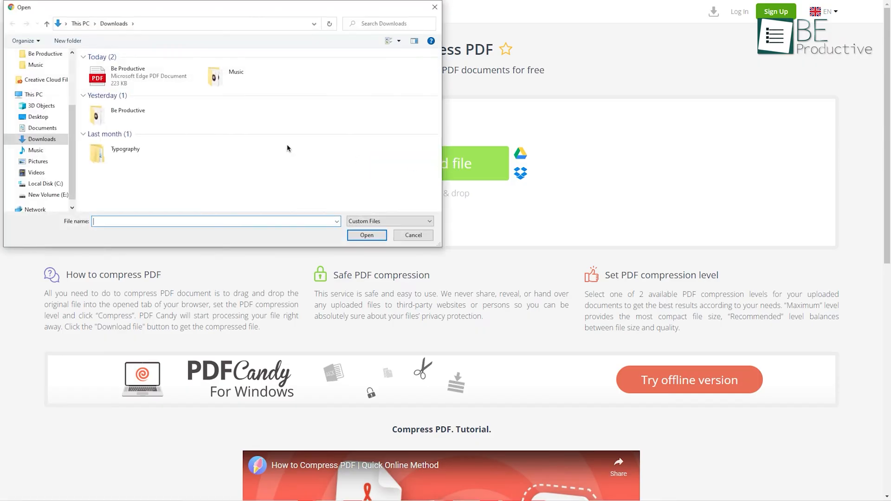
Step: Upload Be Productive.pdf for compression, browse All PDF Tools and return to the editor's limit notice
{"action": "left_click", "coordinate": [367, 235]}
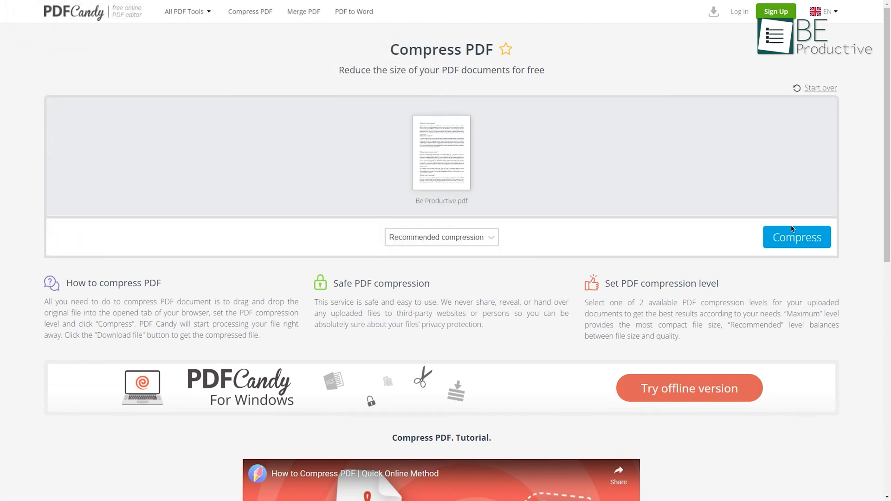
{"action": "left_click", "coordinate": [184, 11]}
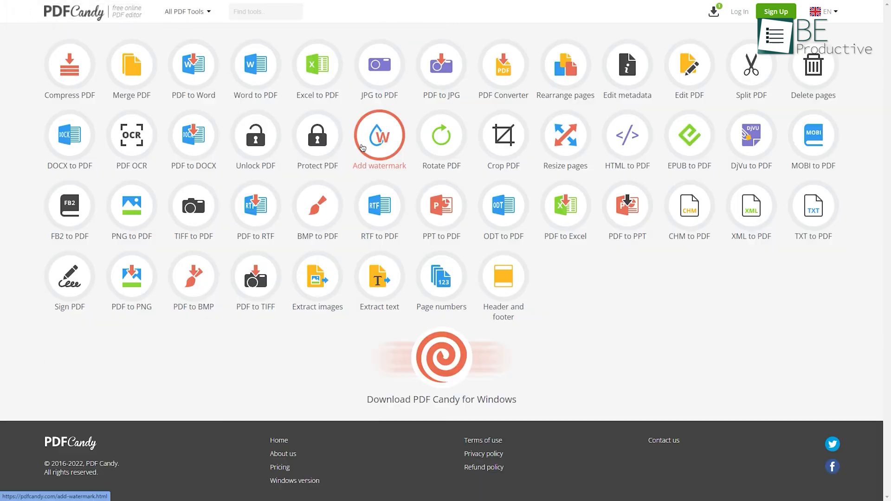
{"action": "mouse_move", "coordinate": [502, 135]}
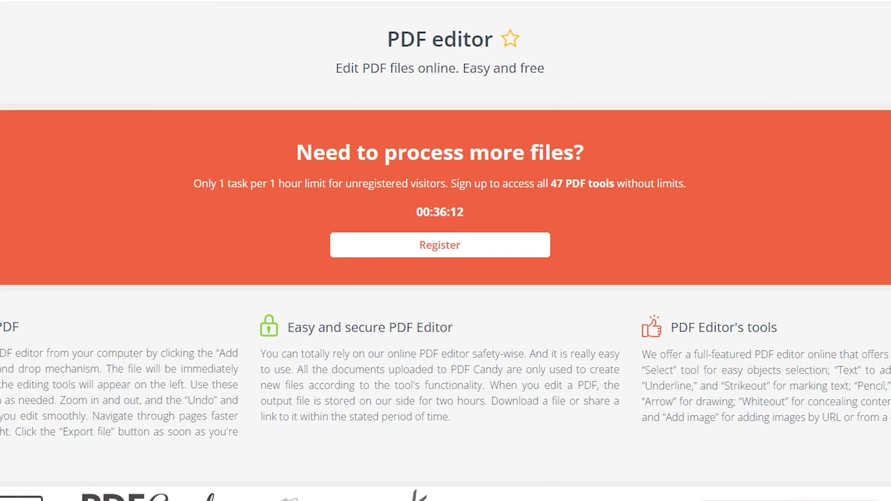
{"action": "left_click", "coordinate": [439, 245]}
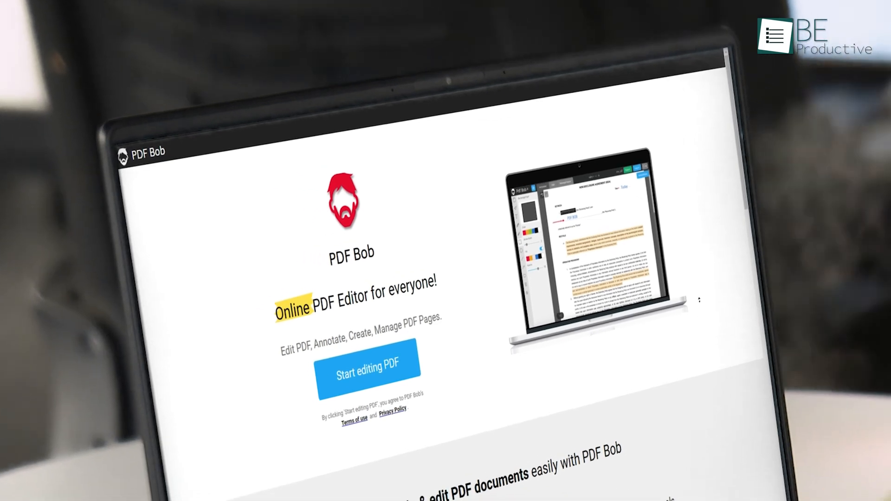
{"action": "scroll", "scroll_direction": "down", "scroll_amount": 3}
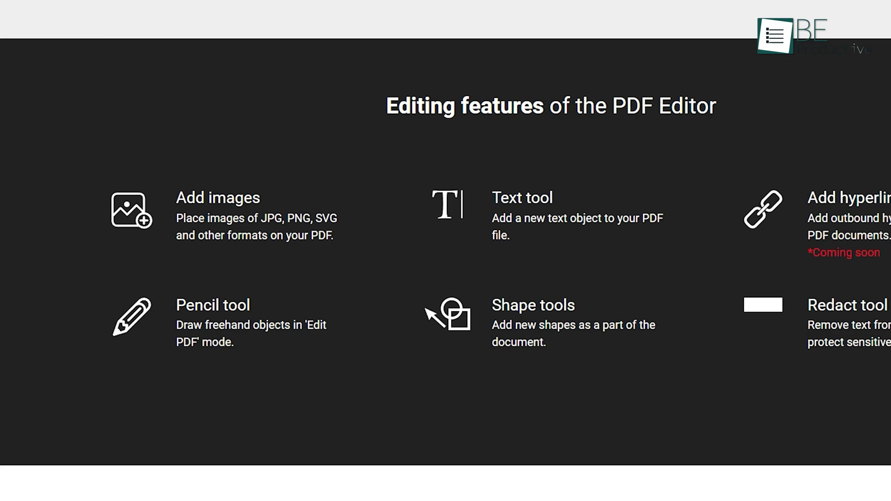
{"action": "scroll", "scroll_direction": "down", "scroll_amount": 3}
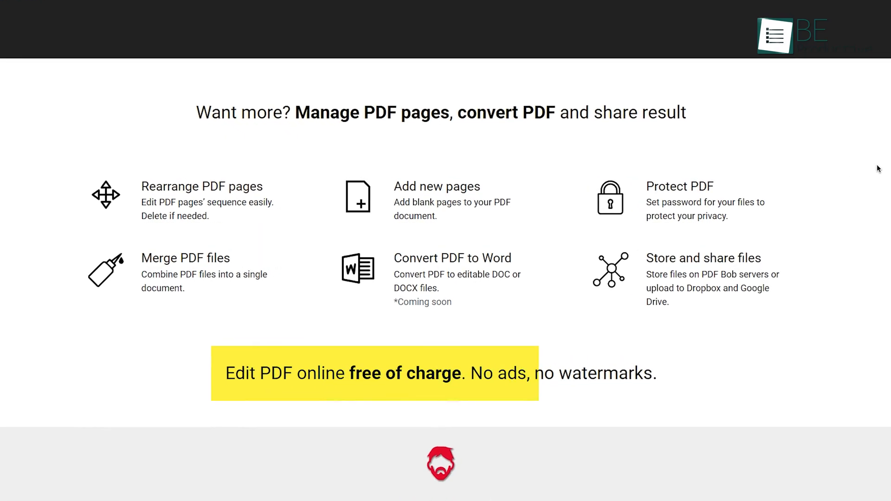
{"action": "scroll", "scroll_direction": "down", "scroll_amount": 3}
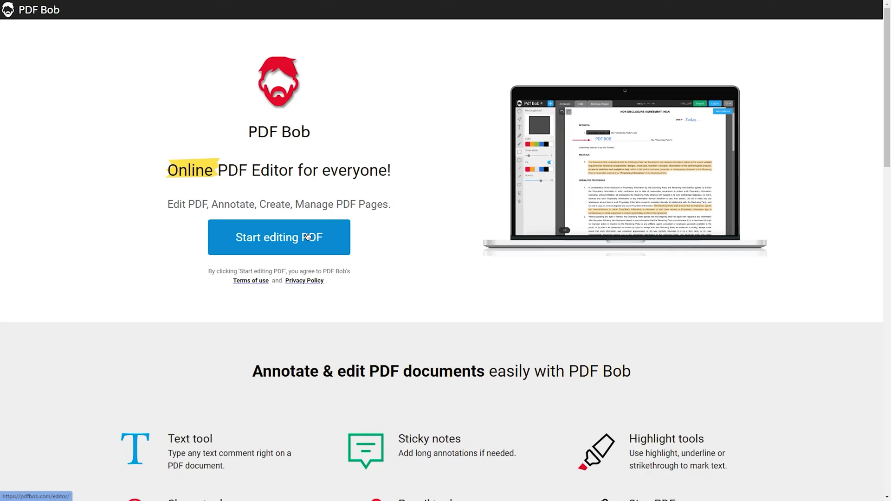
Step: Start editing in PDF Bob and load Be Productive.pdf
{"action": "left_click", "coordinate": [280, 237]}
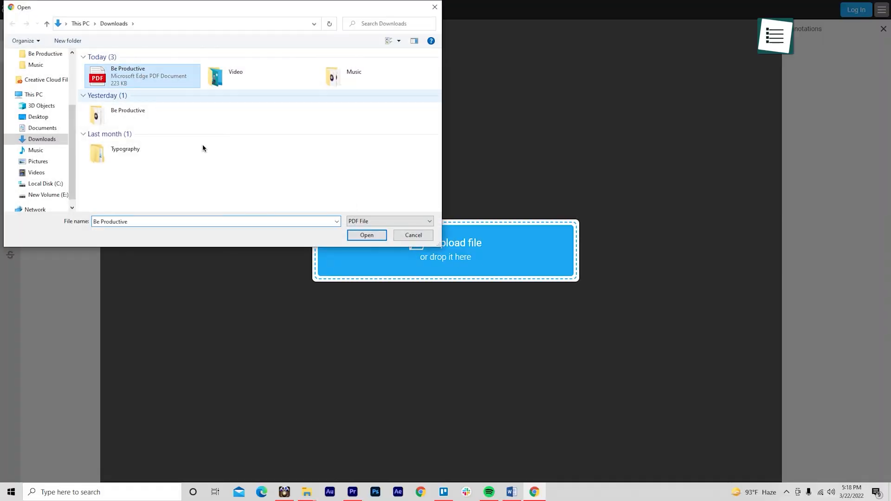
{"action": "left_click", "coordinate": [367, 235]}
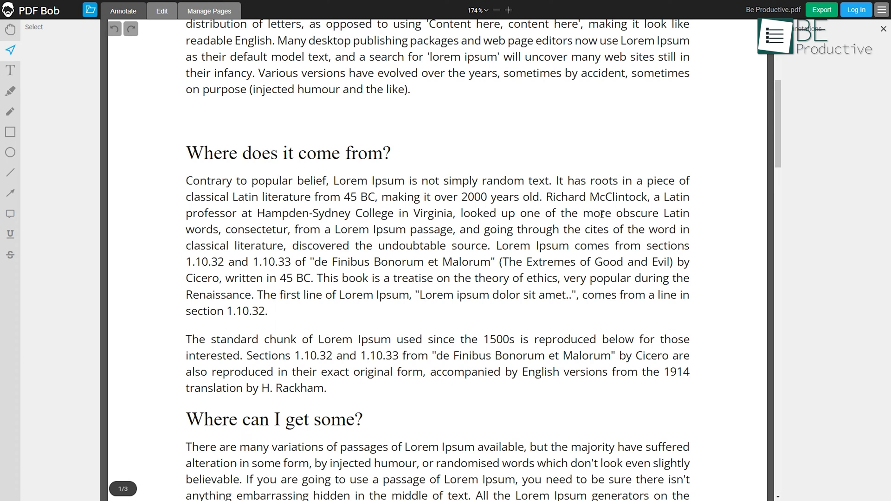
Step: Add a Hello text box above the title and strike out text
{"action": "left_click", "coordinate": [10, 70]}
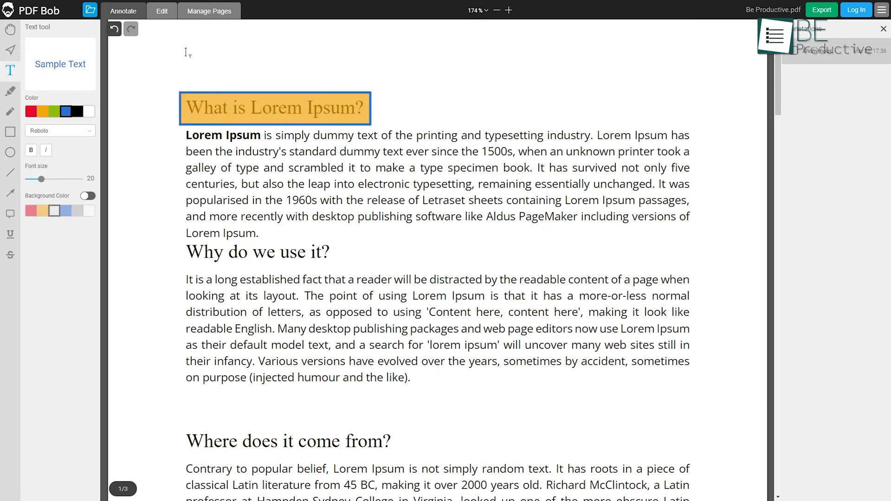
{"action": "left_click", "coordinate": [10, 91]}
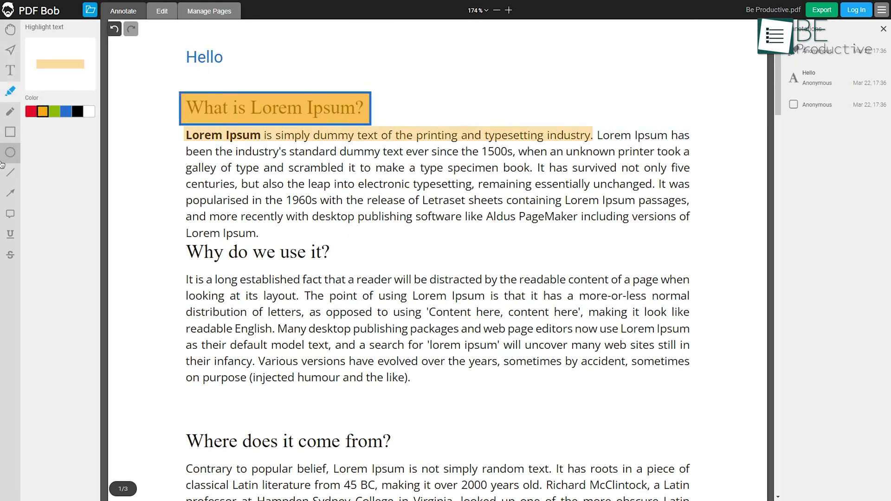
{"action": "left_click", "coordinate": [9, 255]}
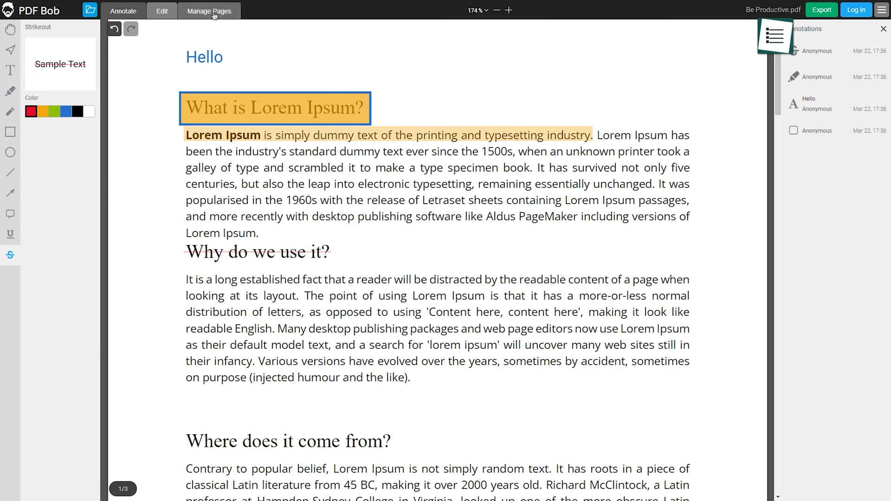
Step: Append a blank fourth page via Manage Pages and return to annotating
{"action": "left_click", "coordinate": [209, 10]}
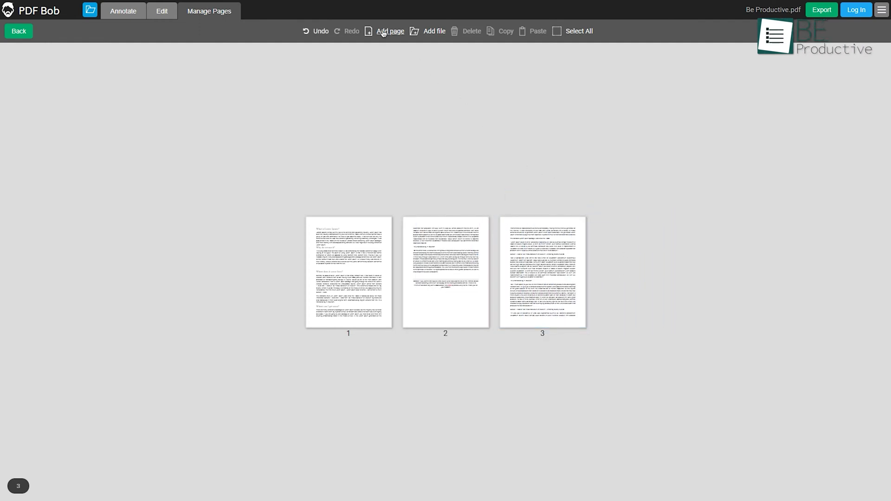
{"action": "left_click", "coordinate": [390, 30]}
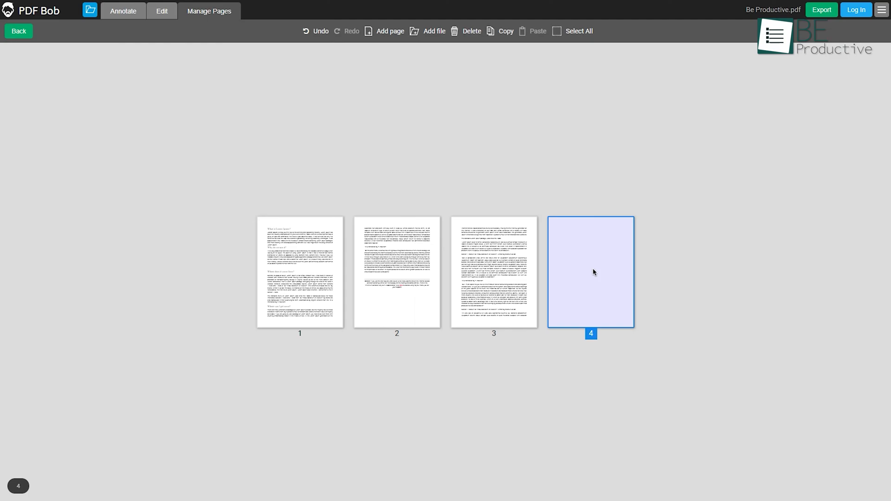
{"action": "left_click", "coordinate": [122, 10]}
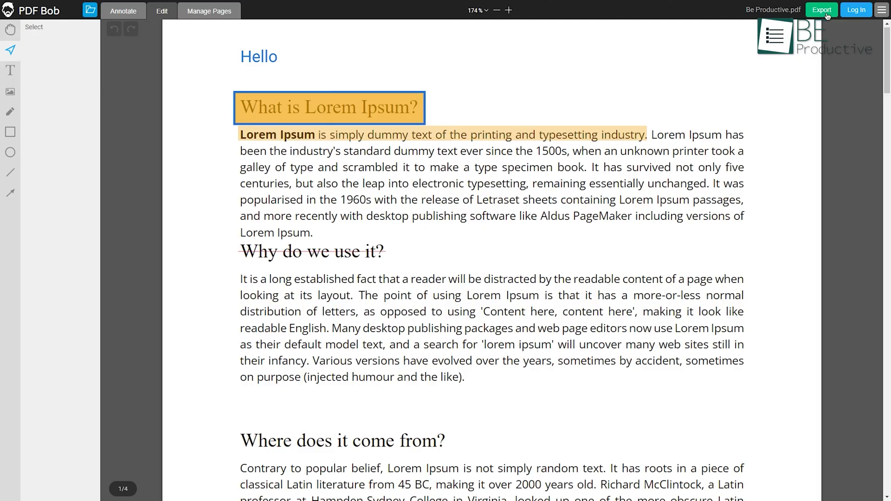
Step: Export the annotated document in PDF format so be productive.pdf is ready to download
{"action": "left_click", "coordinate": [820, 11]}
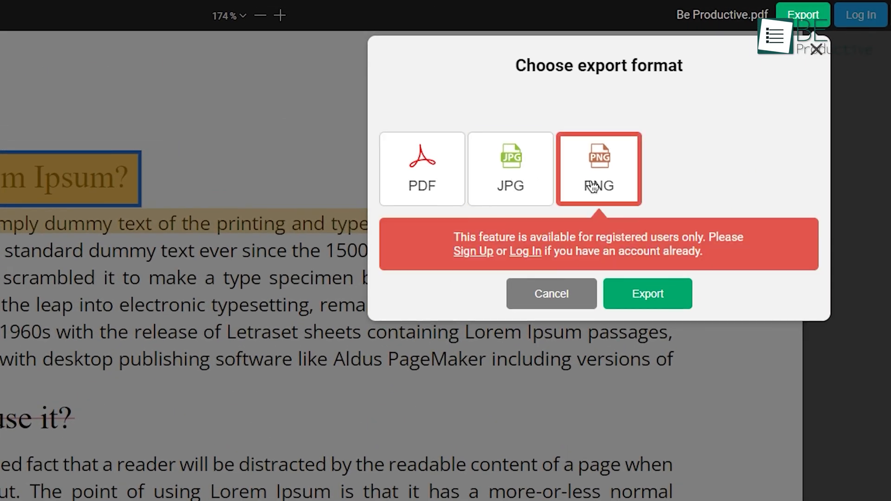
{"action": "left_click", "coordinate": [421, 169]}
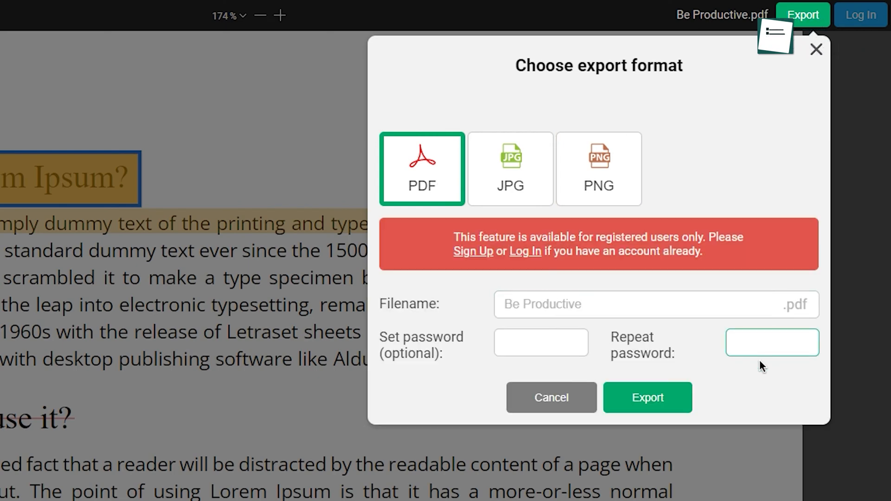
{"action": "left_click", "coordinate": [647, 397]}
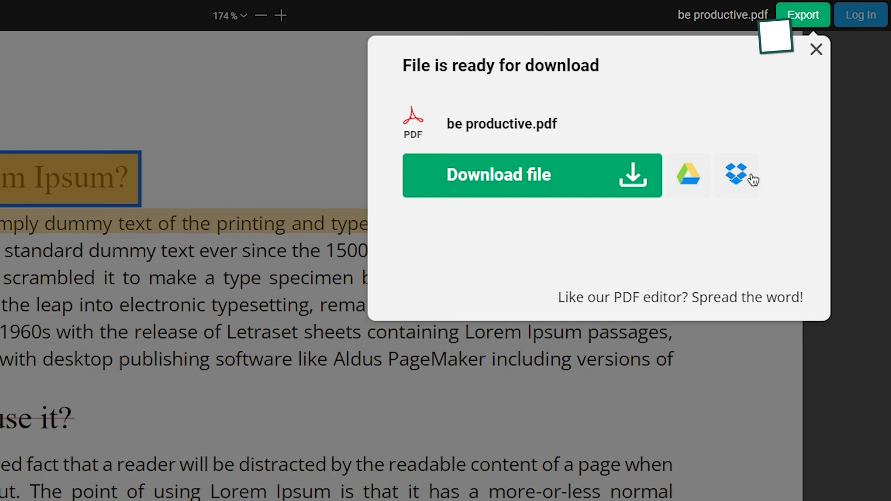
{"action": "mouse_move", "coordinate": [697, 191]}
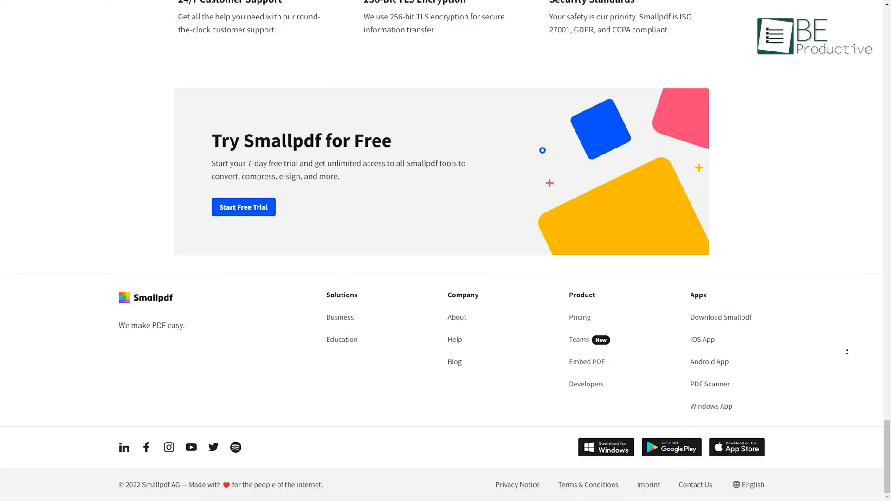
Step: In Smallpdf, highlight text and reveal then dismiss the Save to device, Dropbox and Google Drive options
{"action": "left_click", "coordinate": [752, 484]}
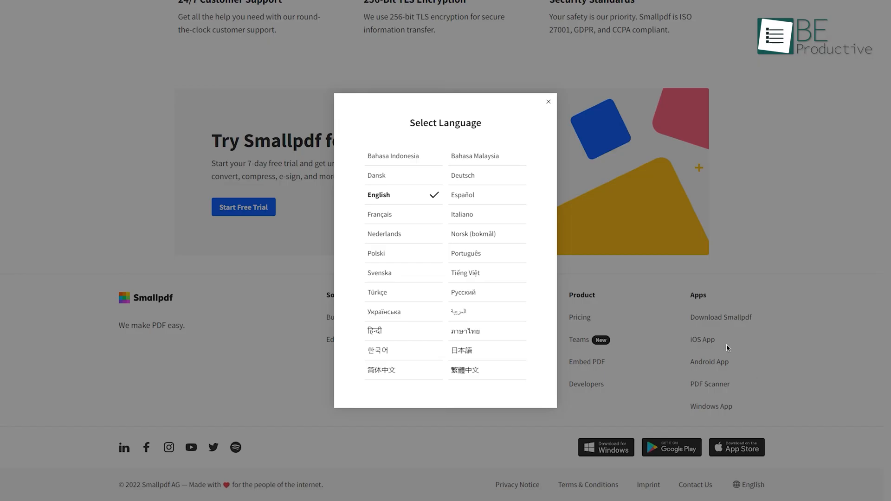
{"action": "mouse_move", "coordinate": [463, 215]}
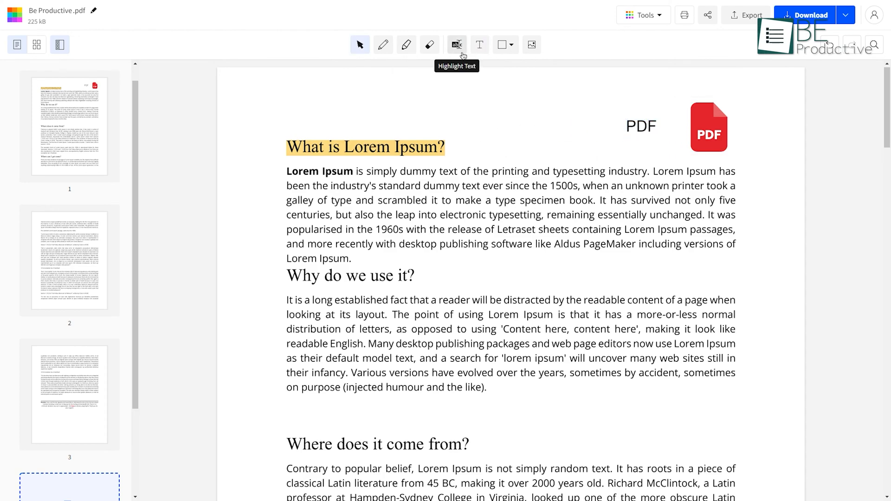
{"action": "left_click", "coordinate": [642, 15]}
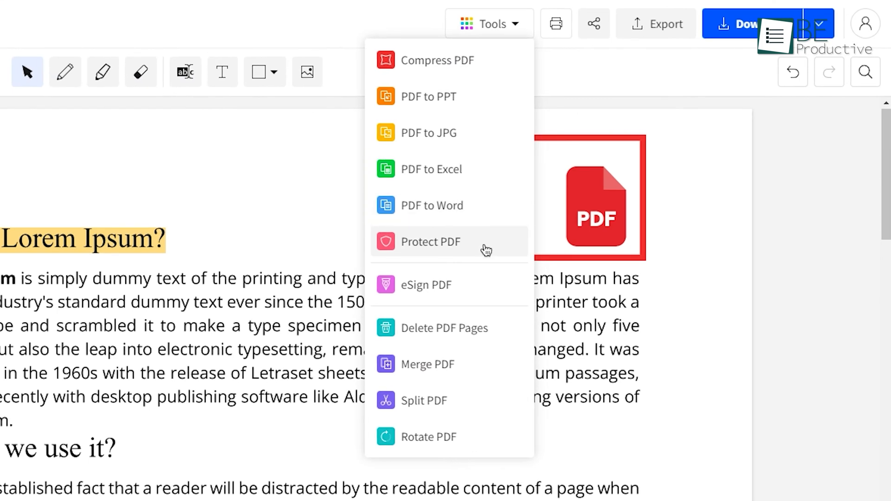
{"action": "mouse_move", "coordinate": [652, 87]}
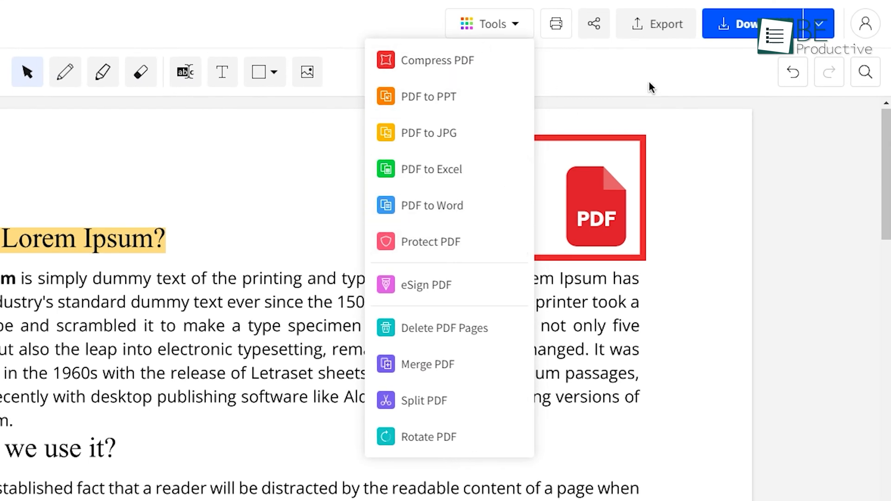
{"action": "left_click", "coordinate": [817, 24]}
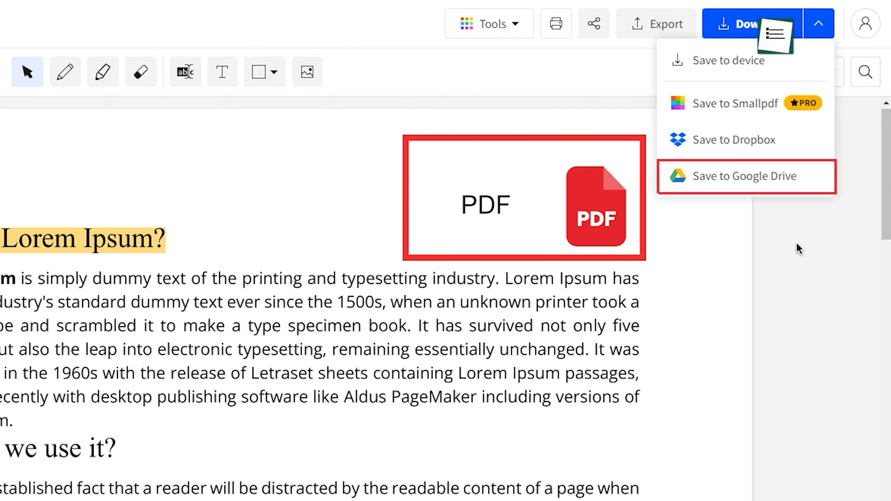
{"action": "left_click", "coordinate": [735, 103]}
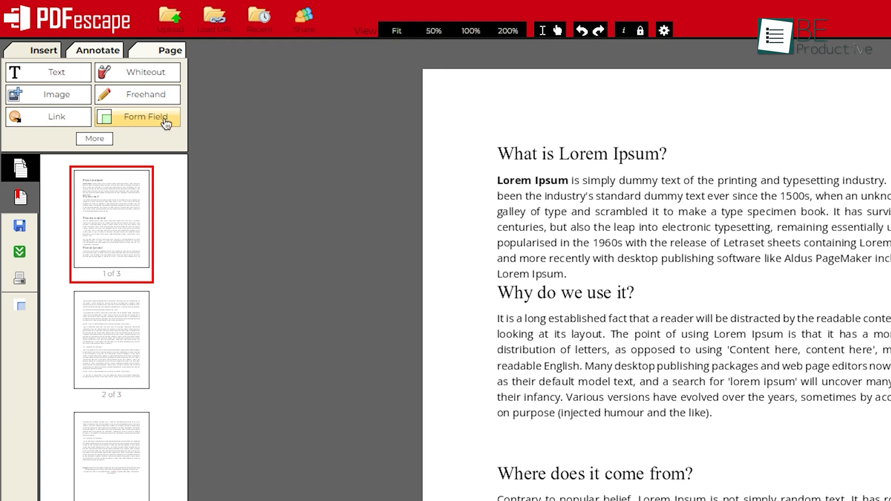
{"action": "mouse_move", "coordinate": [301, 88]}
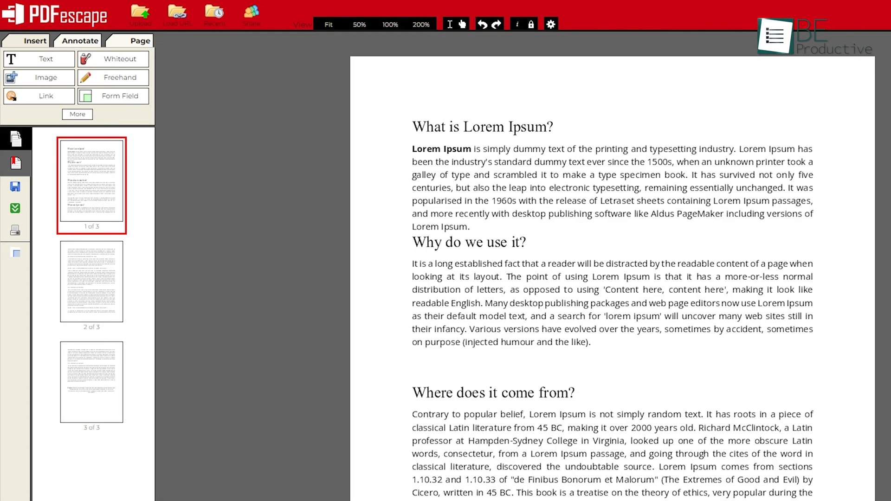
Step: Insert a Hello text line above the heading and make it red and bold
{"action": "left_click", "coordinate": [38, 59]}
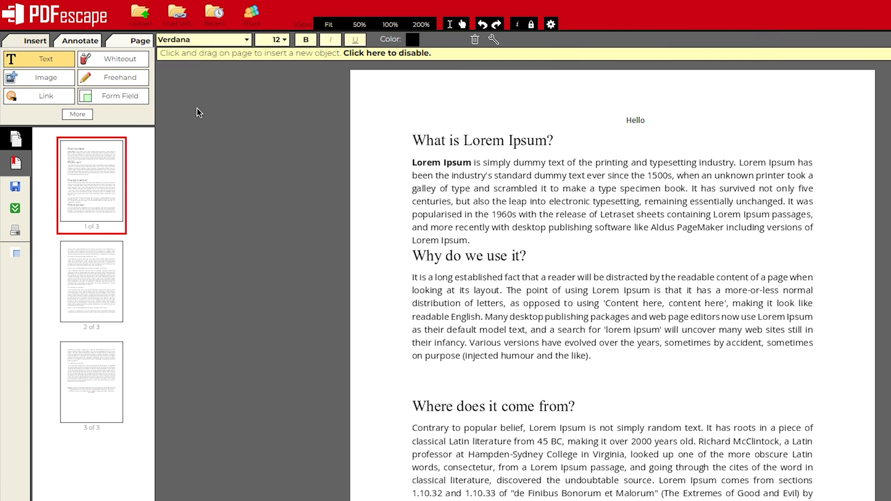
{"action": "left_click", "coordinate": [414, 39]}
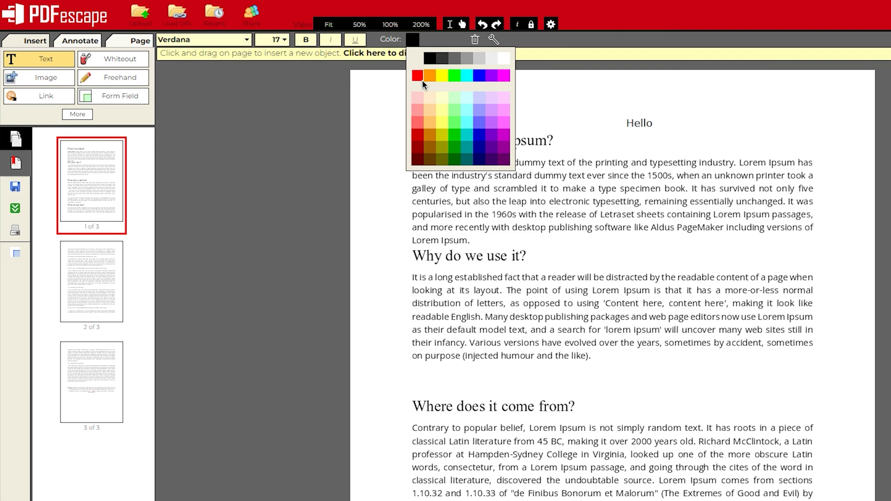
{"action": "left_click", "coordinate": [417, 74]}
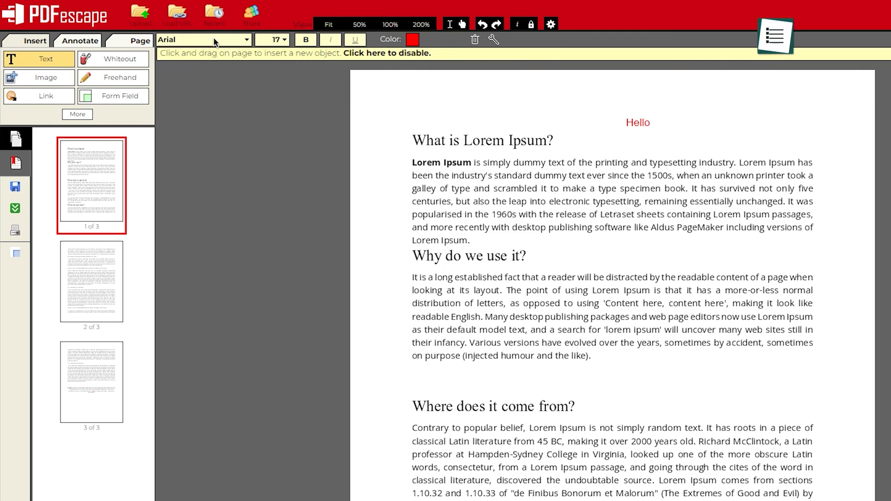
{"action": "left_click", "coordinate": [78, 40]}
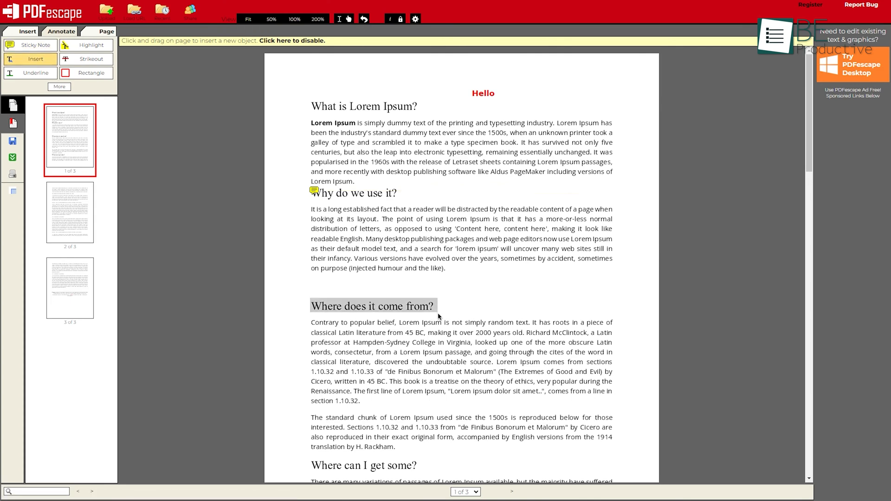
Step: Scroll down and apply an Annotate-tab markup to the Where can I get some? section
{"action": "scroll", "scroll_direction": "down", "scroll_amount": 3}
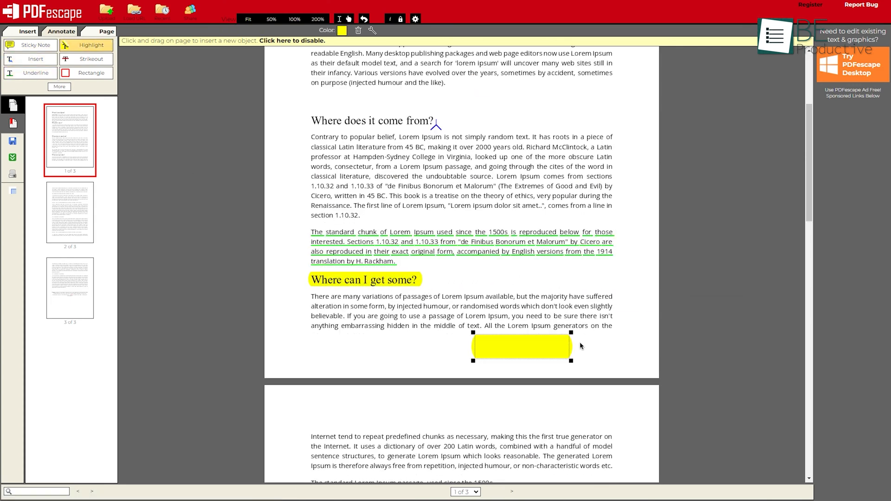
{"action": "left_click", "coordinate": [70, 215]}
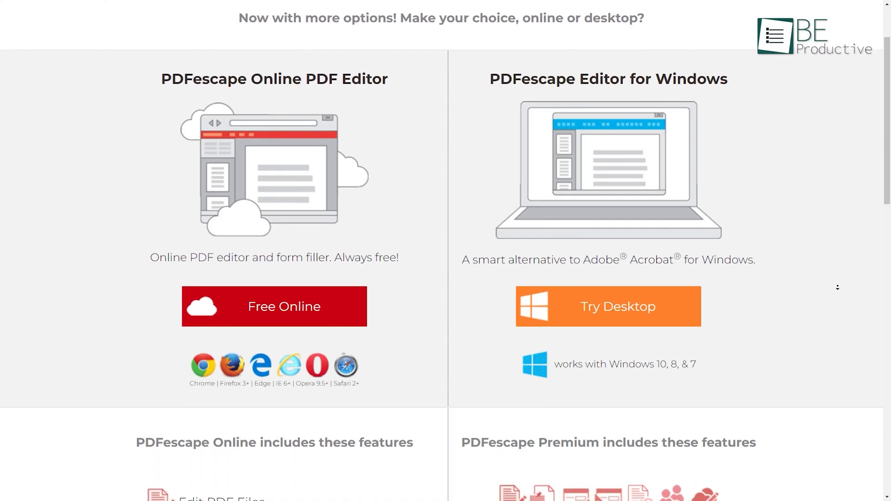
Step: Scroll the PDFescape site down to the Free, Premium and Ultimate pricing table
{"action": "scroll", "scroll_direction": "down", "scroll_amount": 3}
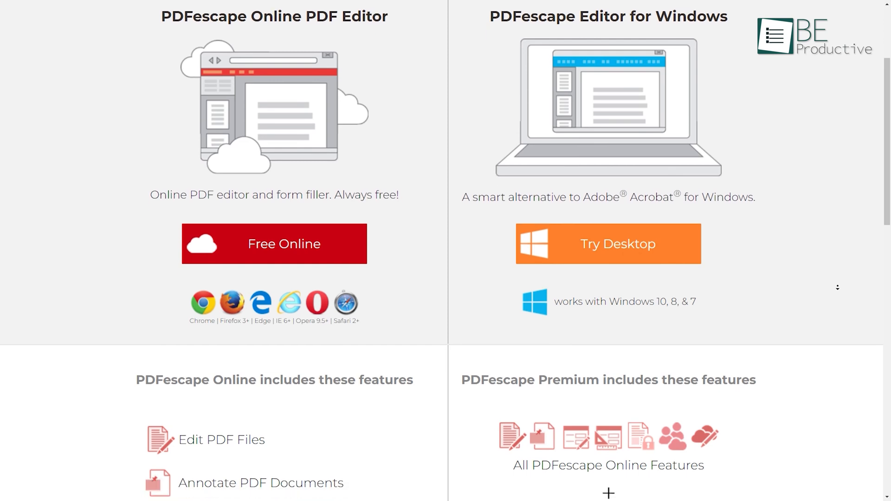
{"action": "scroll", "scroll_direction": "down", "scroll_amount": 3}
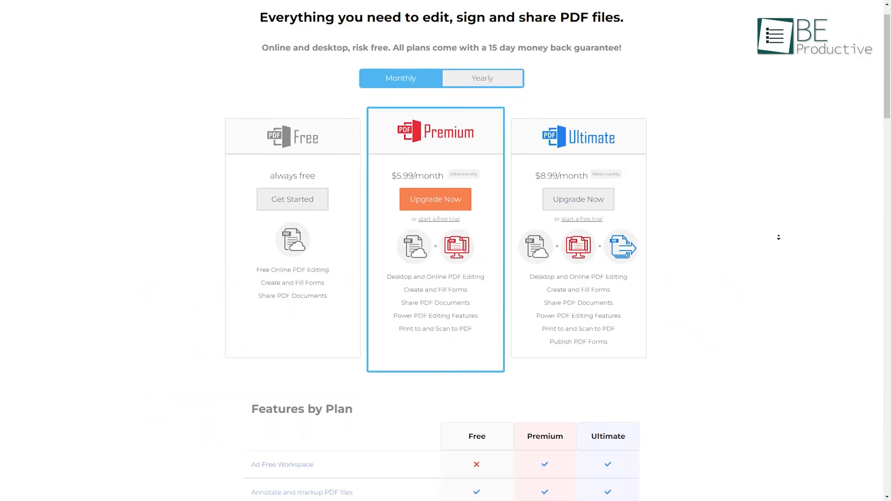
{"action": "scroll", "scroll_direction": "down", "scroll_amount": 3}
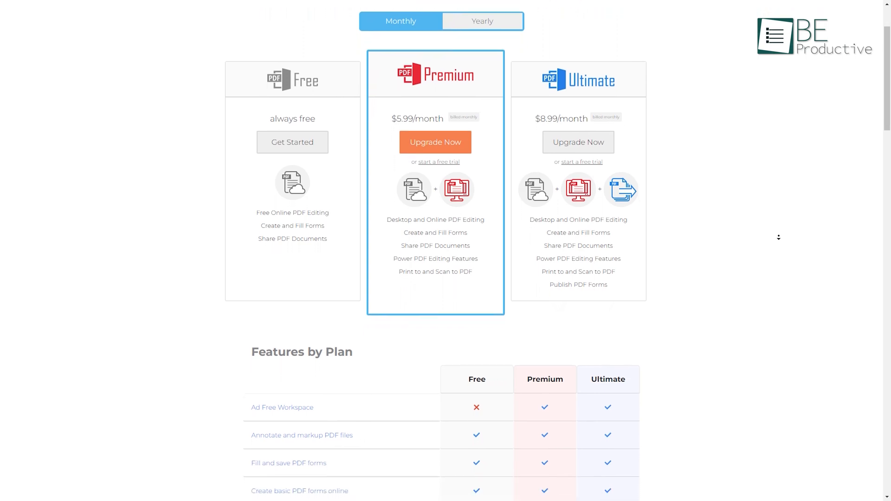
{"action": "scroll", "scroll_direction": "down", "scroll_amount": 3}
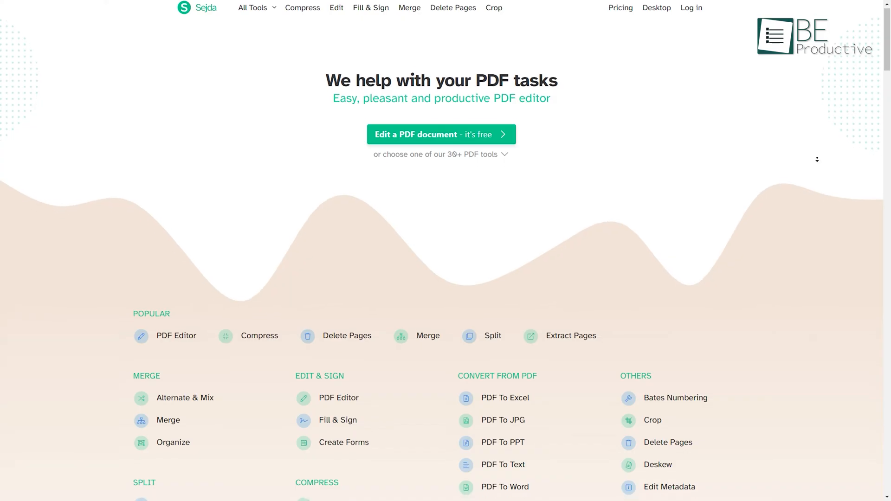
Step: Scroll the Sejda home page through its tool categories from merging to conversion
{"action": "scroll", "scroll_direction": "down", "scroll_amount": 3}
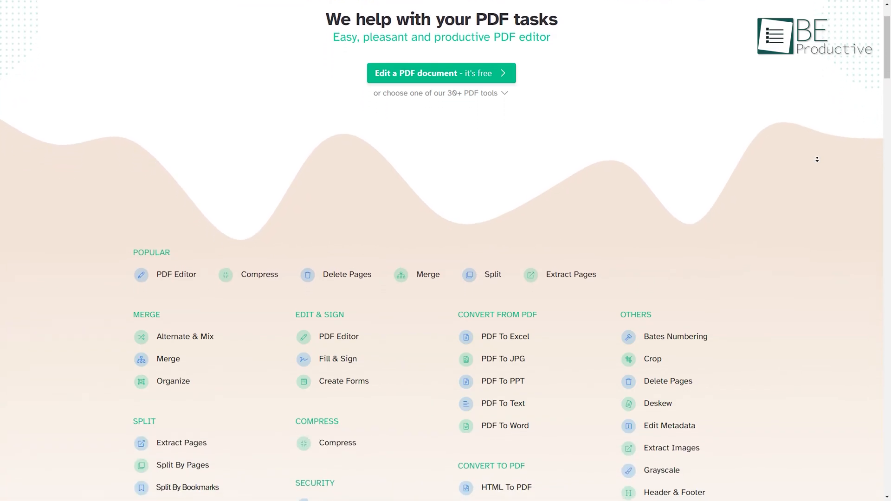
{"action": "scroll", "scroll_direction": "down", "scroll_amount": 3}
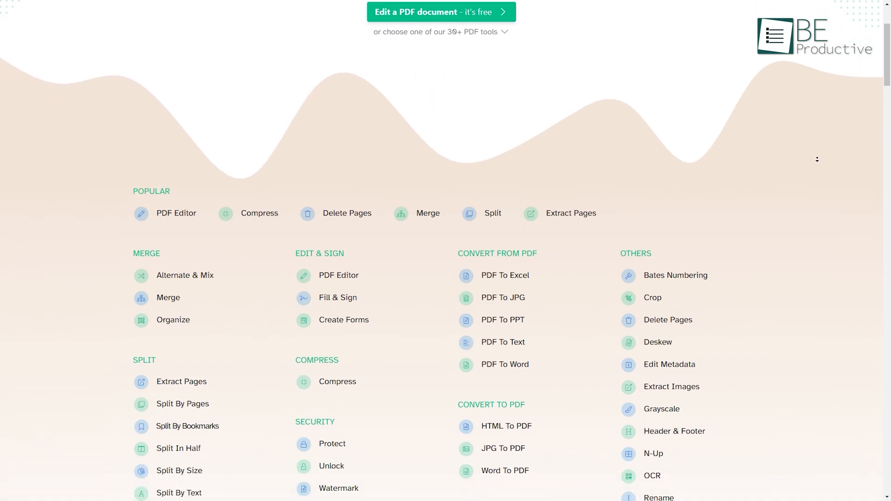
{"action": "scroll", "scroll_direction": "down", "scroll_amount": 3}
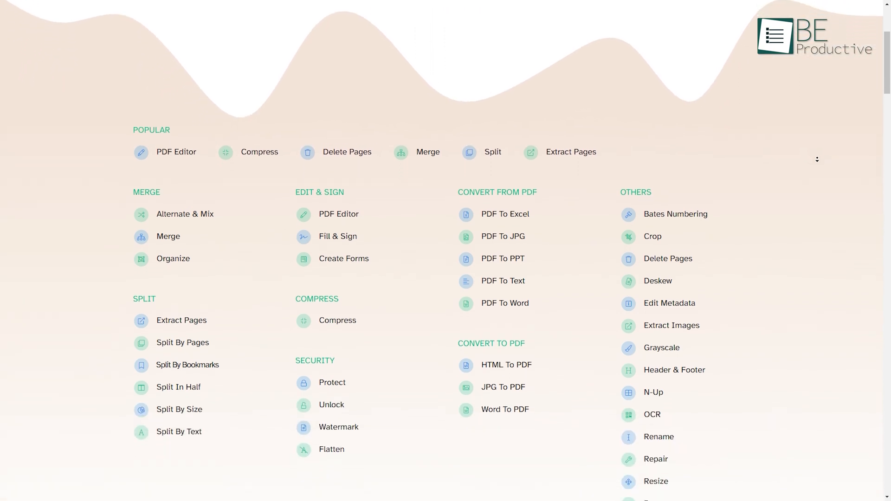
{"action": "scroll", "scroll_direction": "down", "scroll_amount": 3}
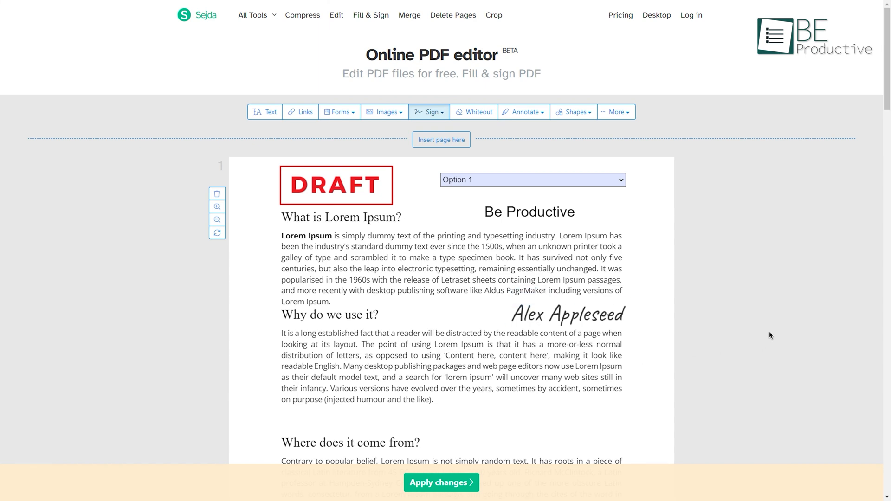
Step: Apply changes in Sejda so the edited Be Productive.pdf is processed and ready to download
{"action": "scroll", "scroll_direction": "down", "scroll_amount": 3}
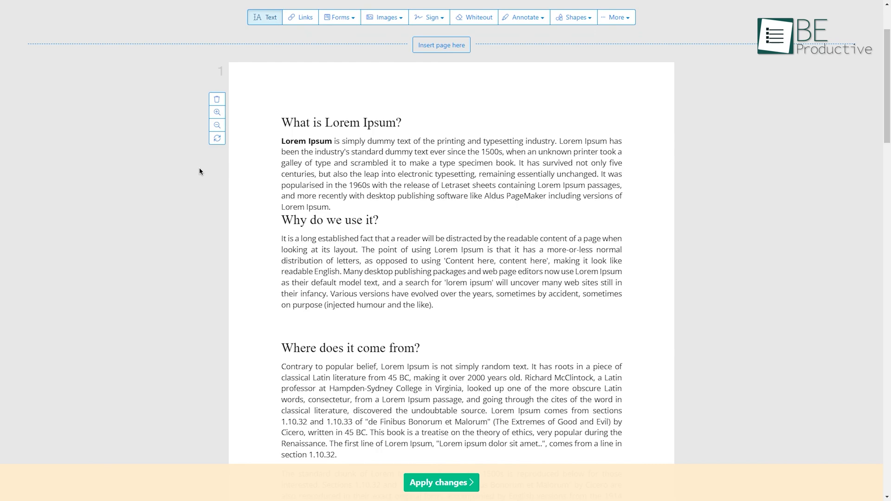
{"action": "scroll", "scroll_direction": "down", "scroll_amount": 3}
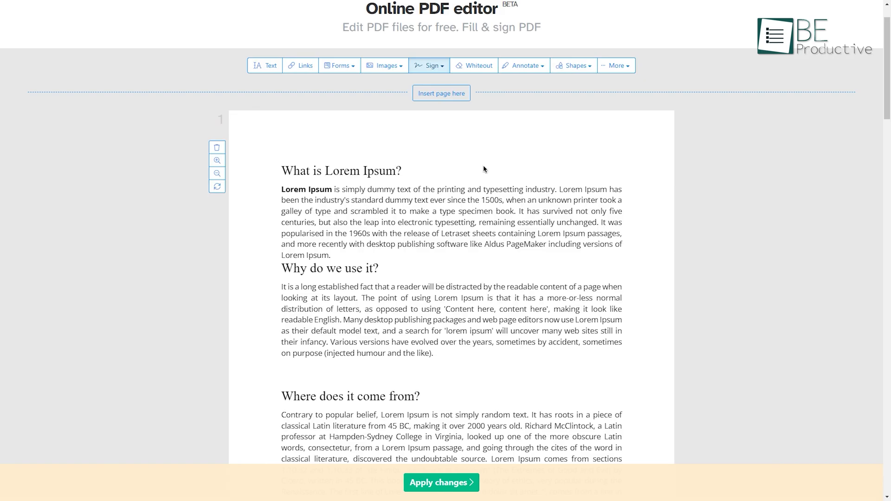
{"action": "left_click", "coordinate": [441, 483]}
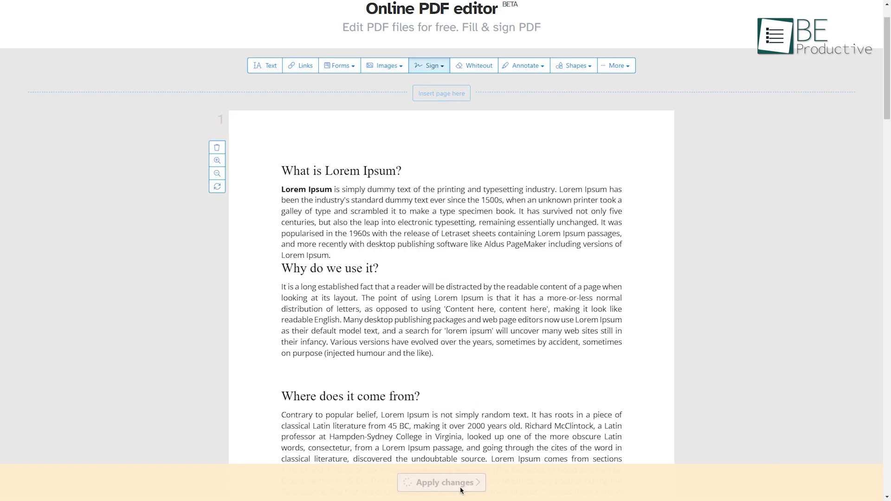
{"action": "left_click", "coordinate": [441, 483]}
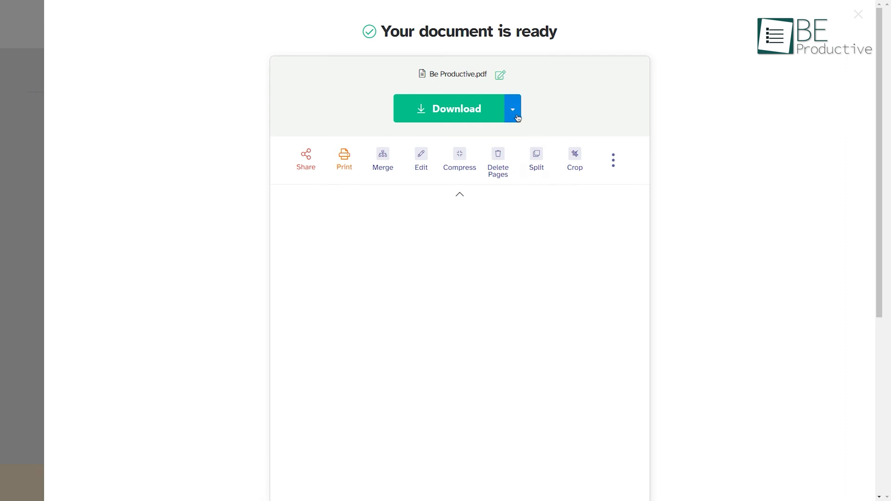
Step: Scroll the Sejda pricing page to the Forever free to use plan card and its usage limits
{"action": "scroll", "scroll_direction": "down", "scroll_amount": 3}
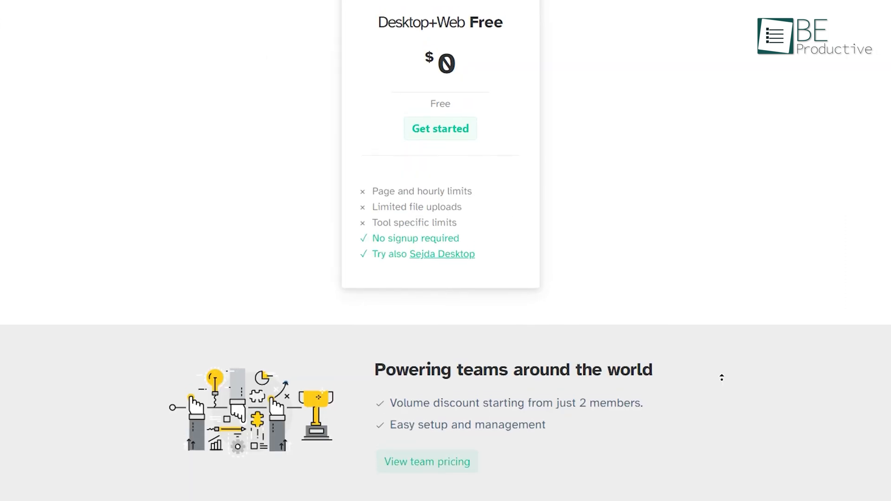
{"action": "scroll", "scroll_direction": "up", "scroll_amount": 3}
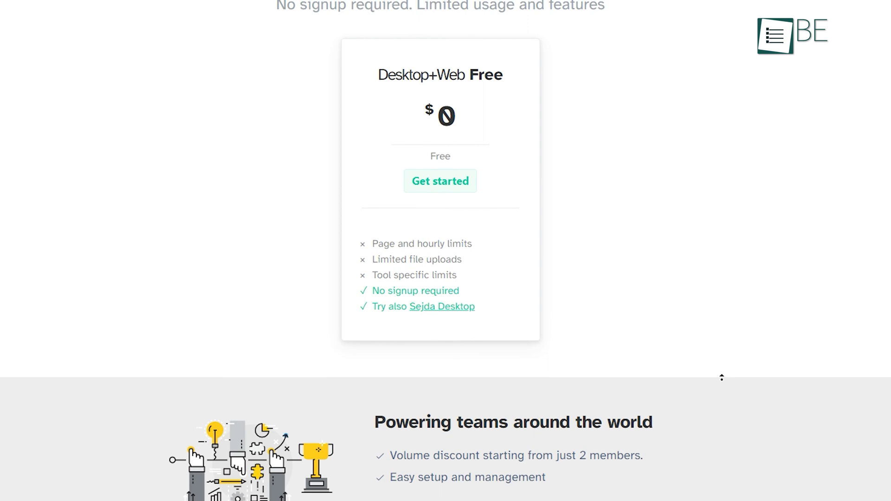
{"action": "scroll", "scroll_direction": "up", "scroll_amount": 3}
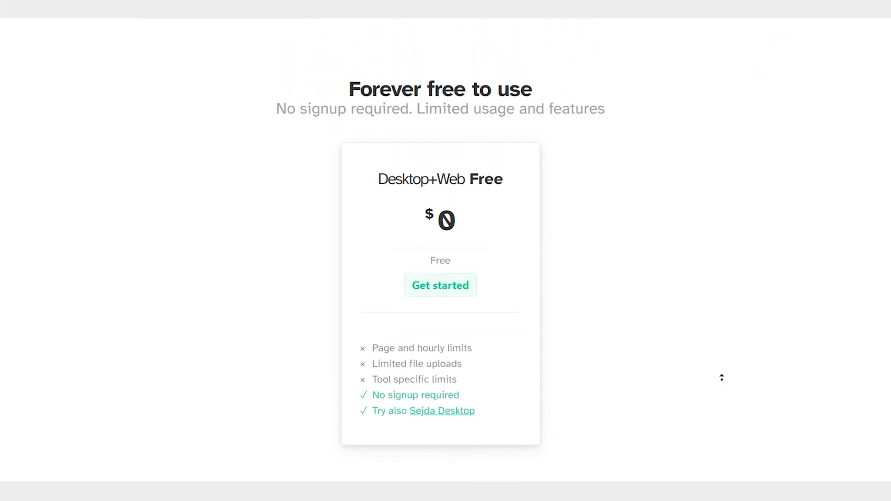
{"action": "scroll", "scroll_direction": "up", "scroll_amount": 3}
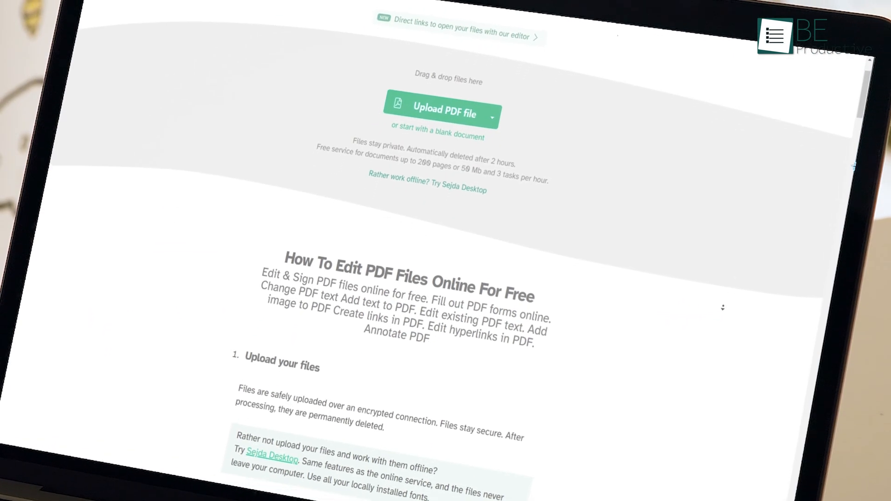
Step: Scroll past the Upload PDF file button to the How To Edit PDF Files Online For Free guide
{"action": "scroll", "scroll_direction": "down", "scroll_amount": 3}
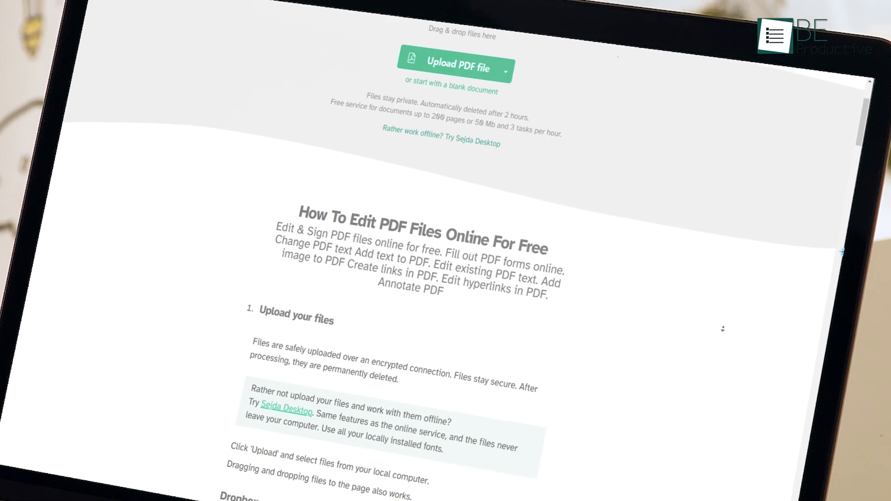
{"action": "scroll", "scroll_direction": "down", "scroll_amount": 3}
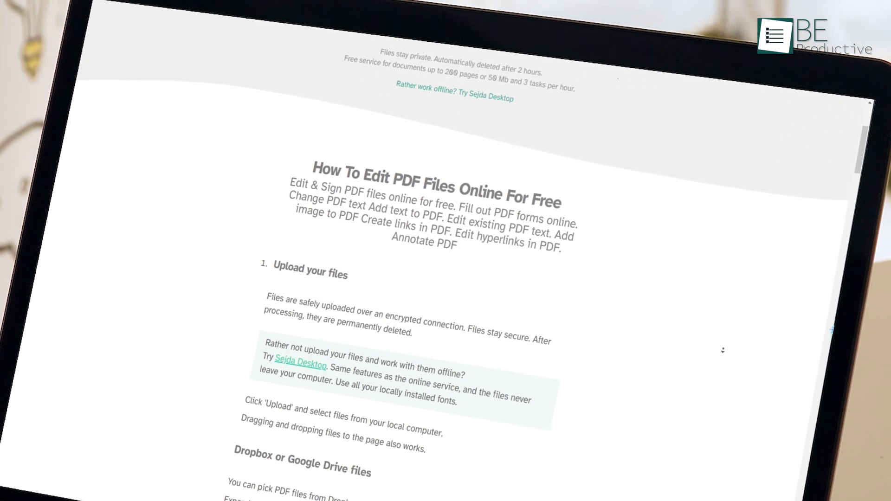